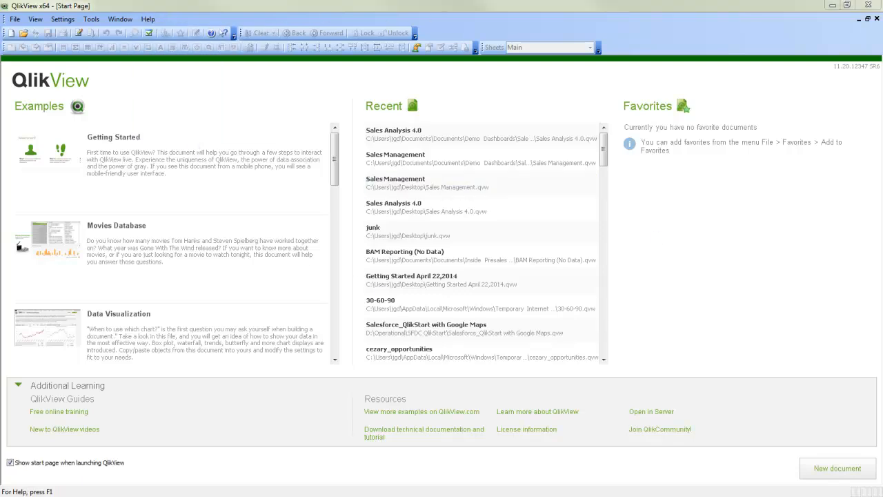
Check the version information, then start a new document via the Getting Started Wizard
click(148, 19)
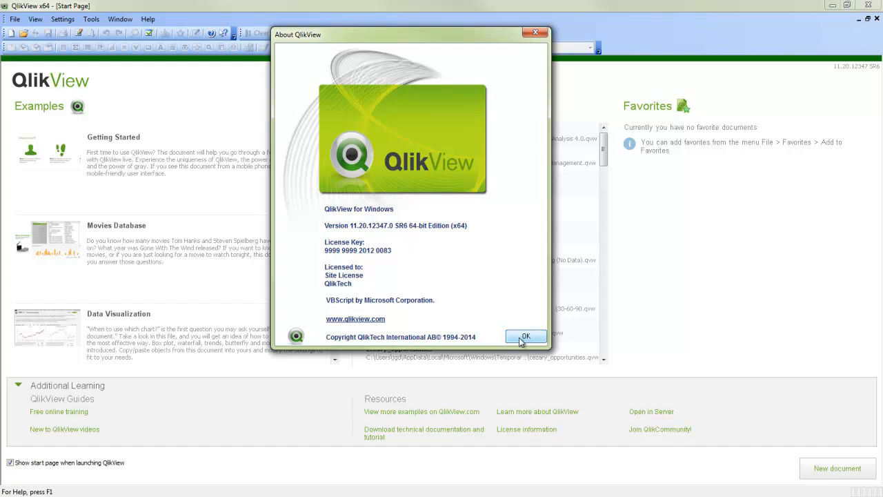
click(526, 337)
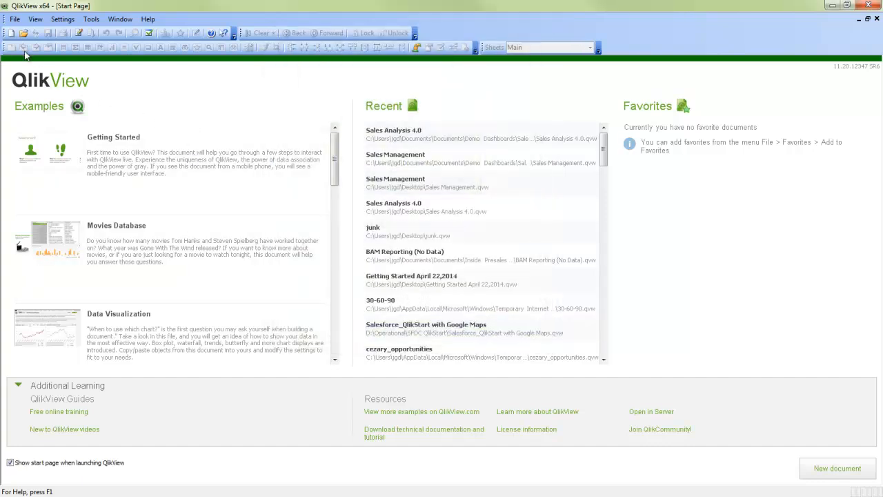
click(837, 469)
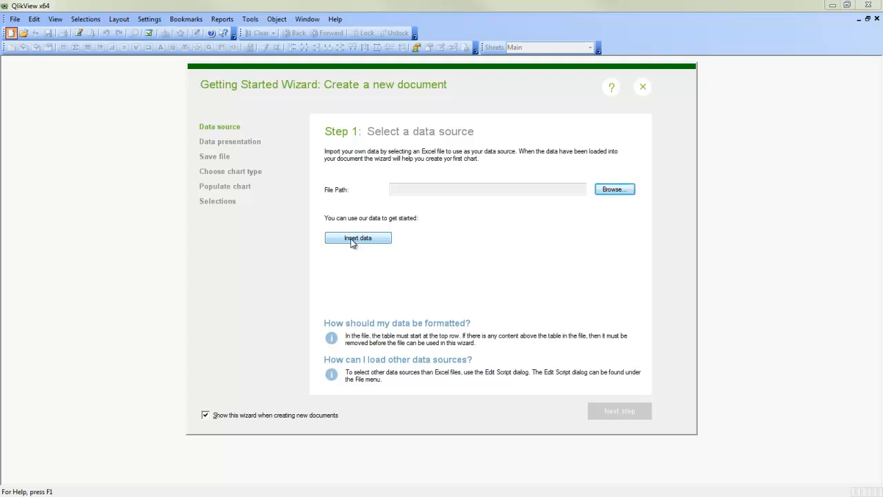
mouse_move(342, 366)
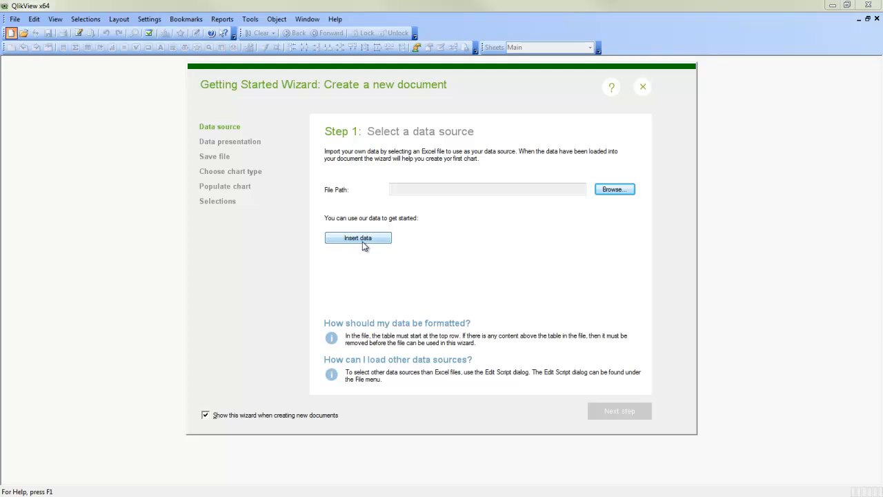
Insert the built-in sample sales data, keeping the file's own column headers instead of lettered ones
click(358, 237)
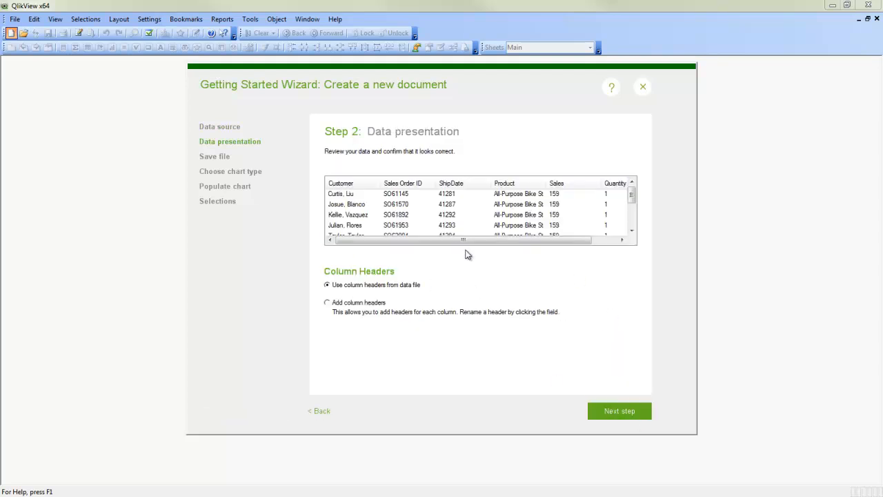
mouse_move(460, 270)
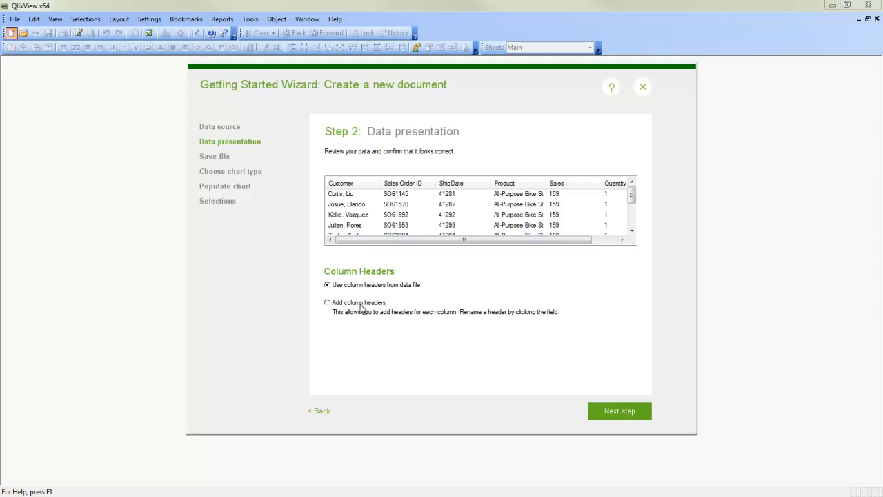
click(327, 302)
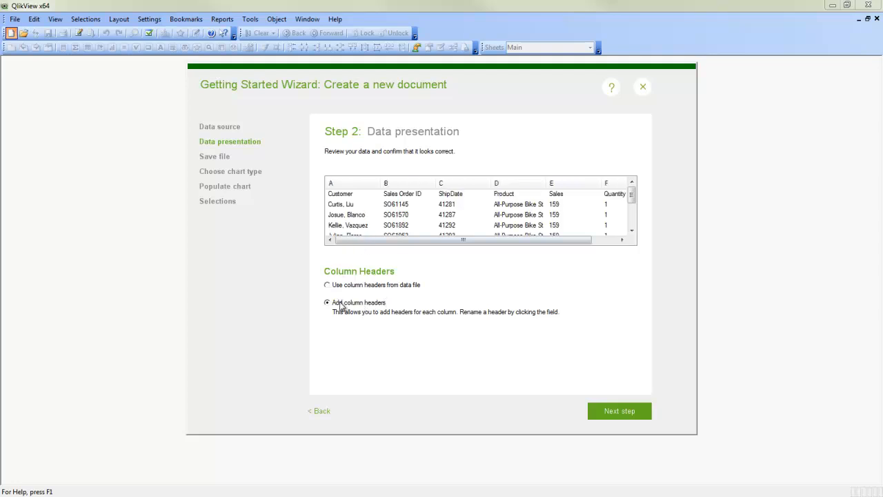
click(352, 183)
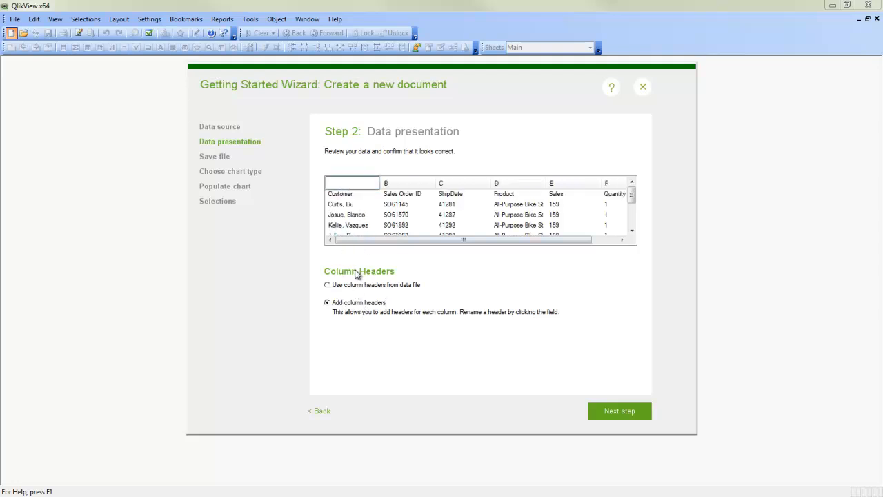
click(327, 285)
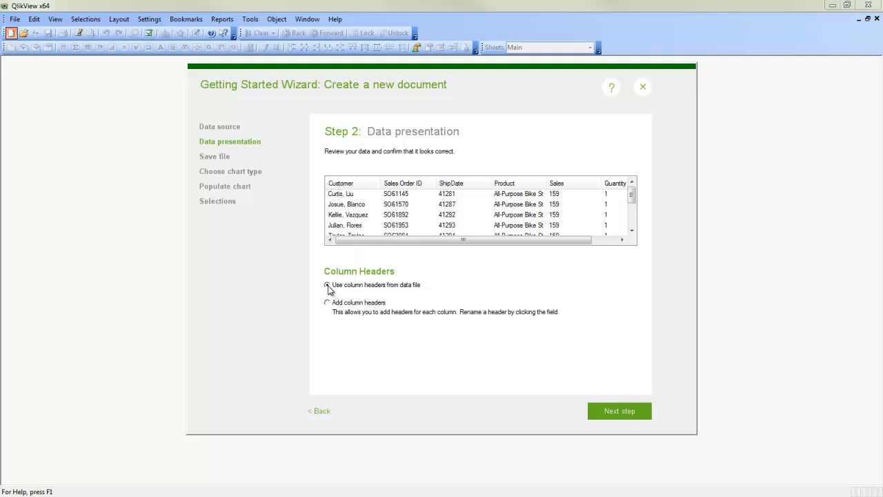
click(327, 285)
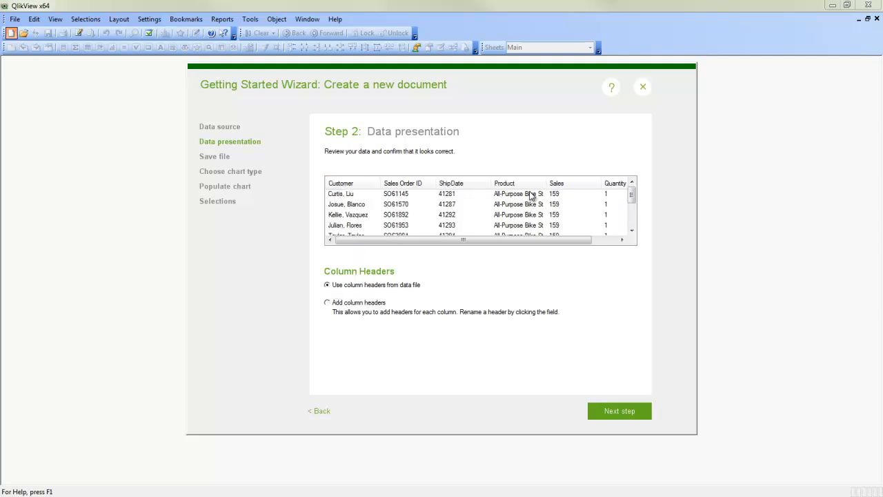
click(619, 411)
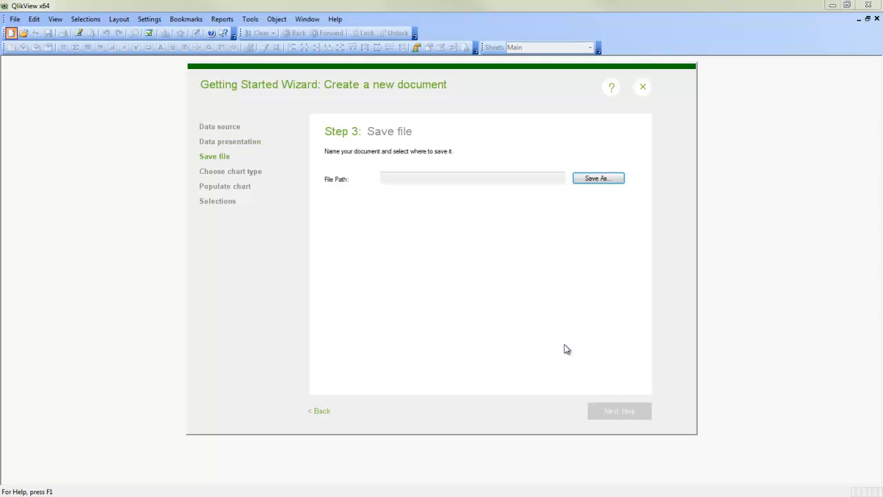
Save the new document under the name 'Demo' and continue to chart type selection
click(597, 178)
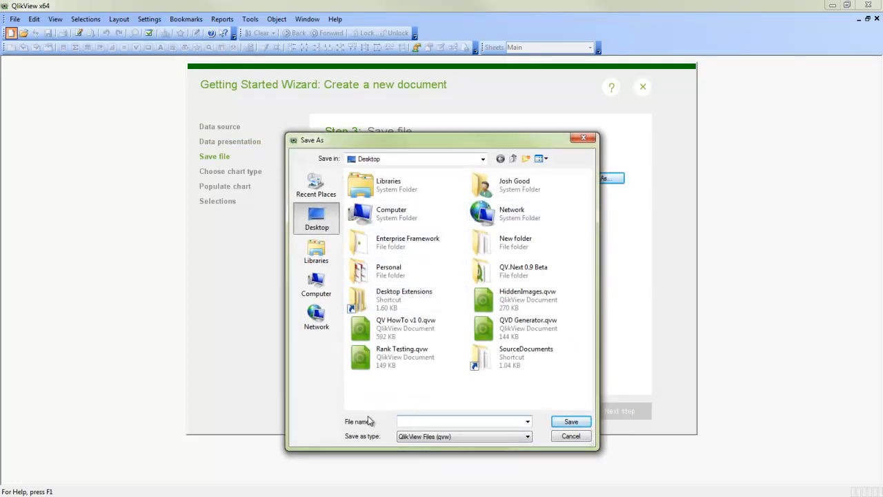
text(Demo)
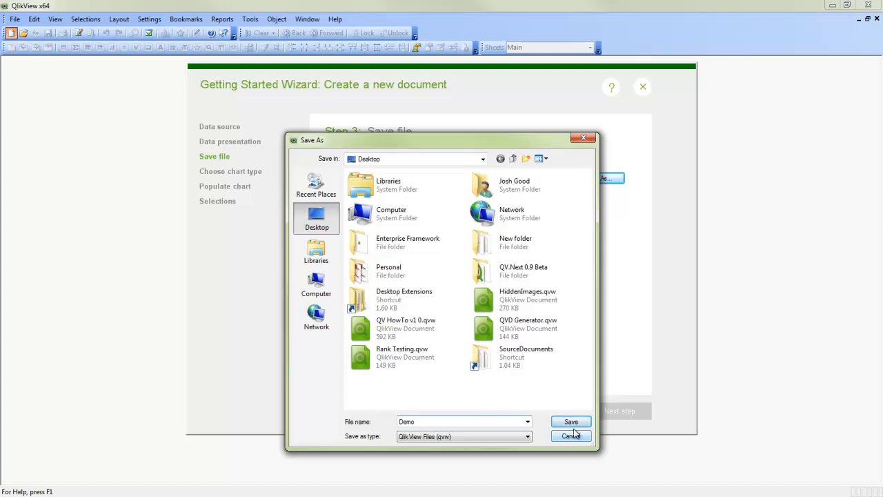
click(570, 421)
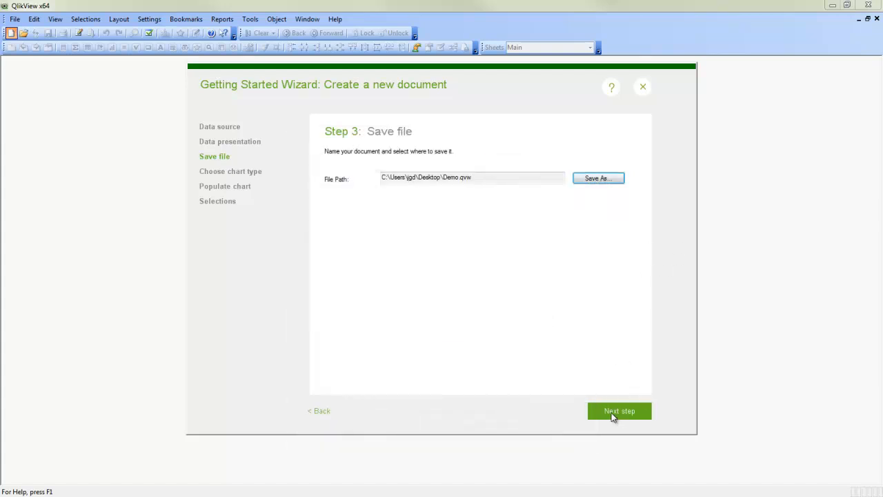
click(619, 410)
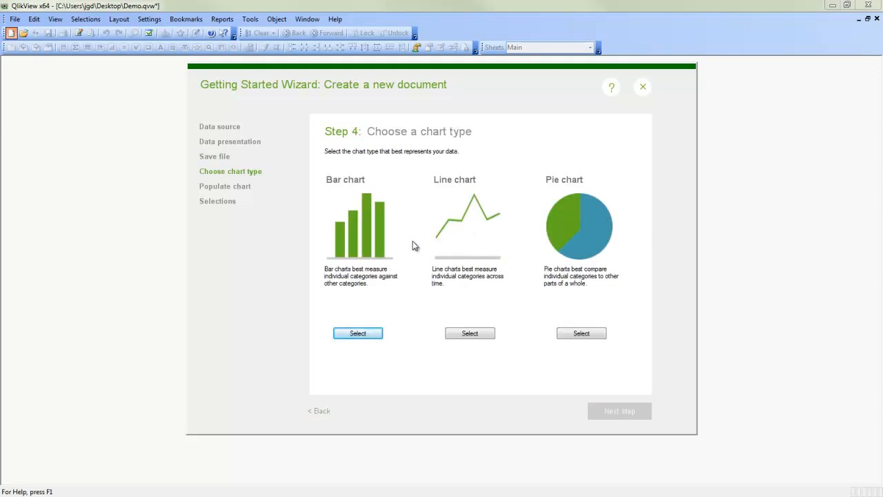
mouse_move(358, 274)
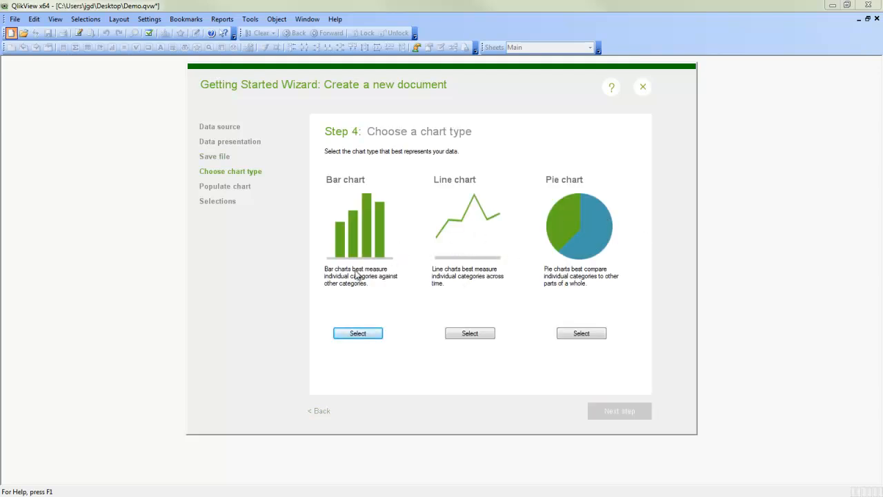
mouse_move(584, 261)
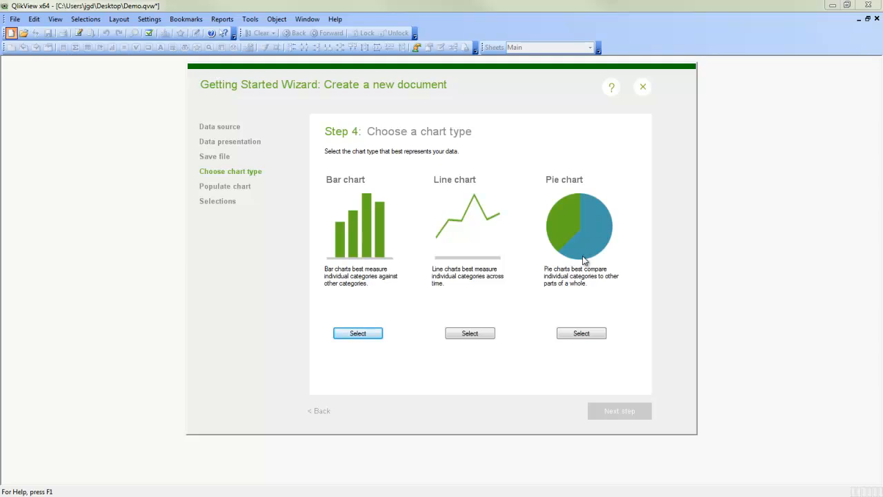
Choose Bar chart as the first chart type and continue
click(358, 333)
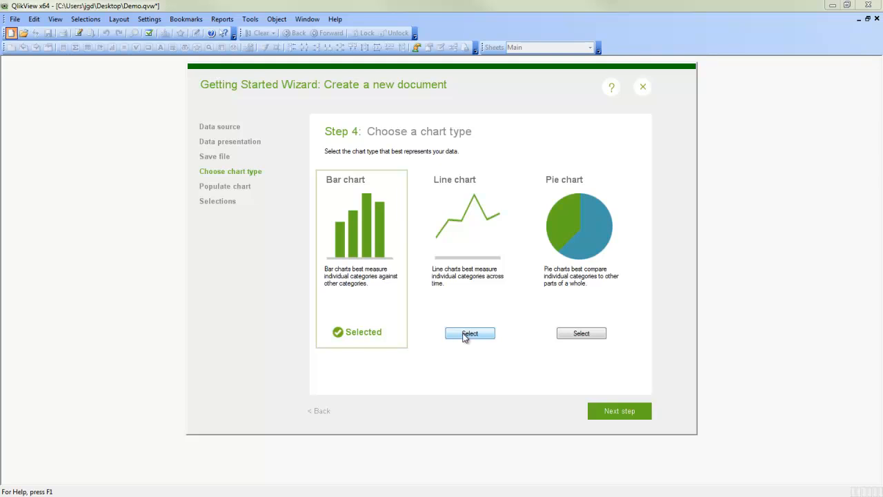
mouse_move(475, 384)
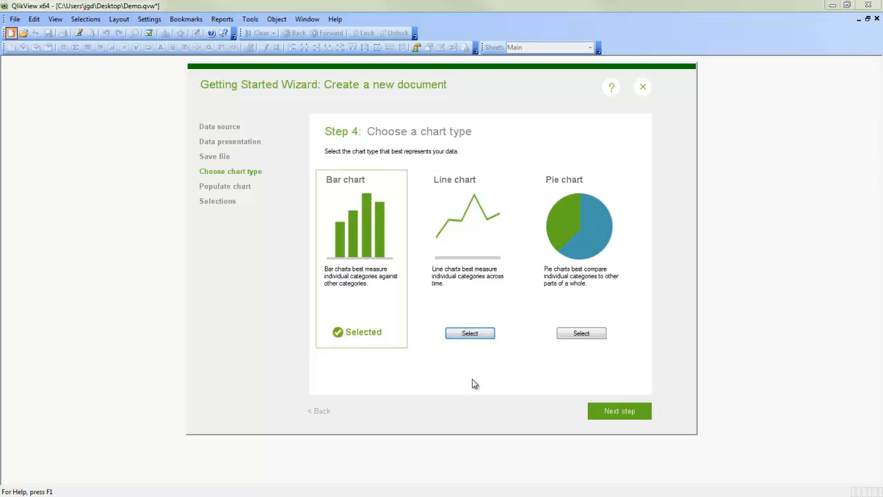
click(618, 410)
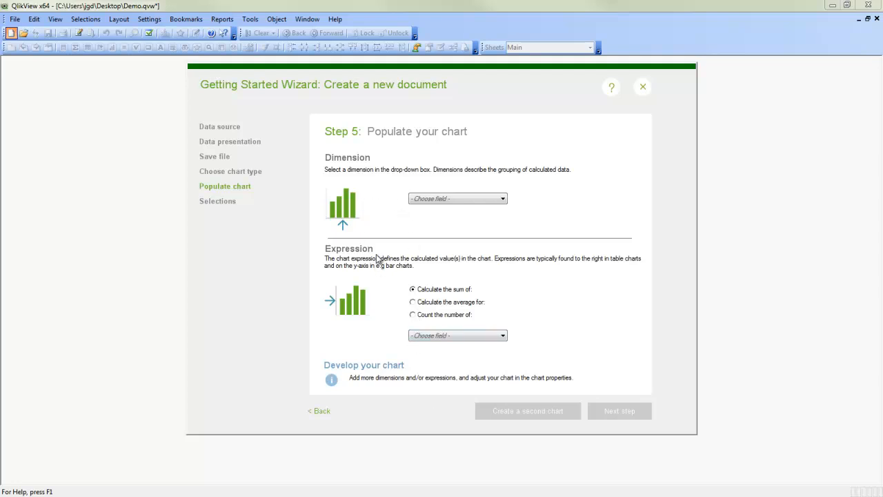
mouse_move(425, 217)
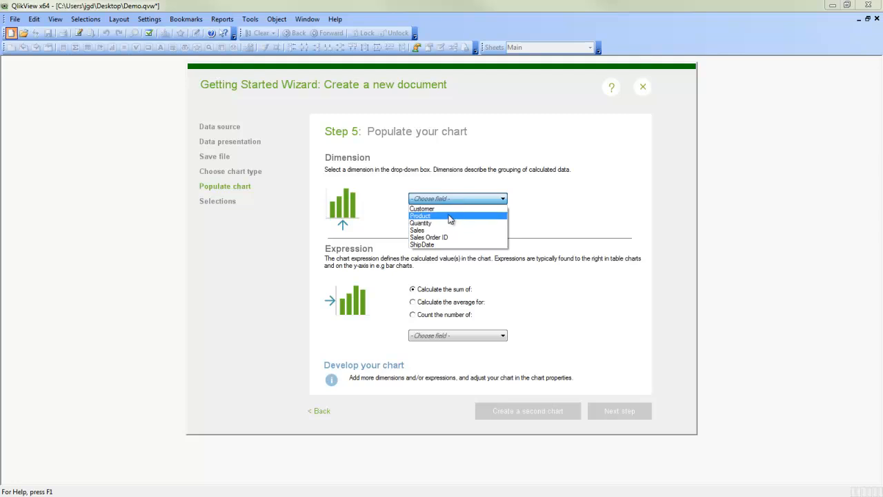
Set the bar chart dimension to Product and the expression to the sum of Sales
click(421, 217)
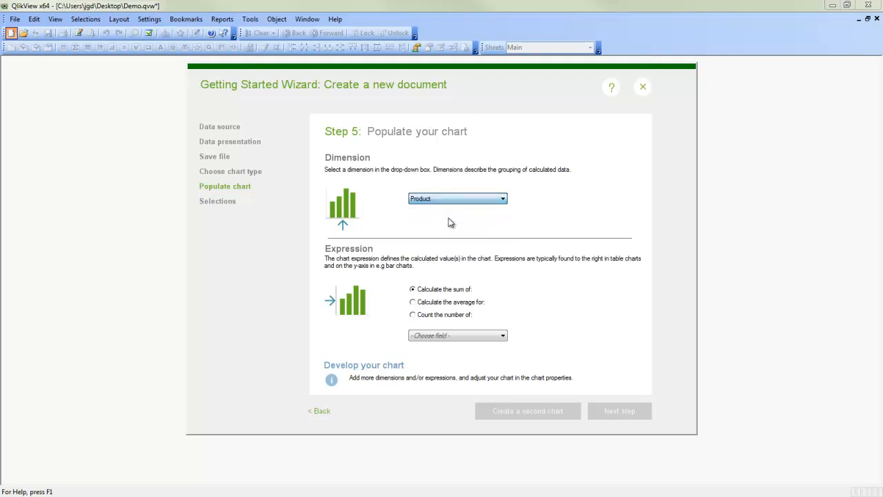
click(503, 336)
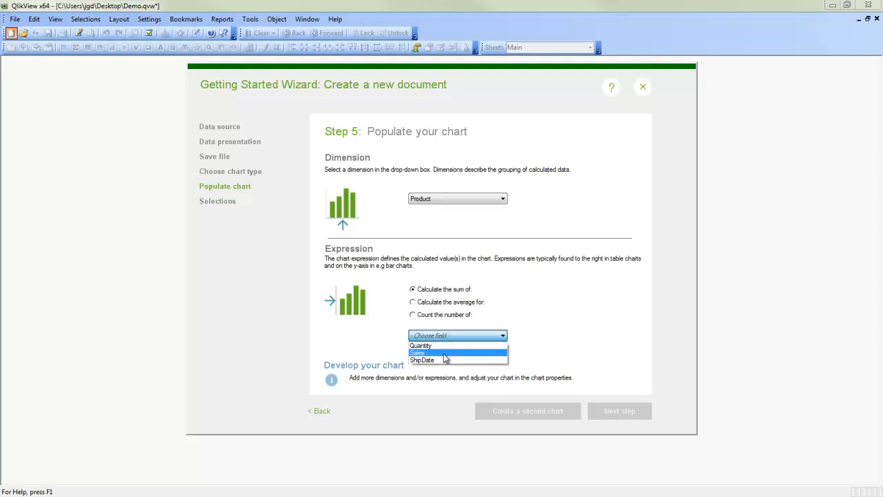
click(419, 352)
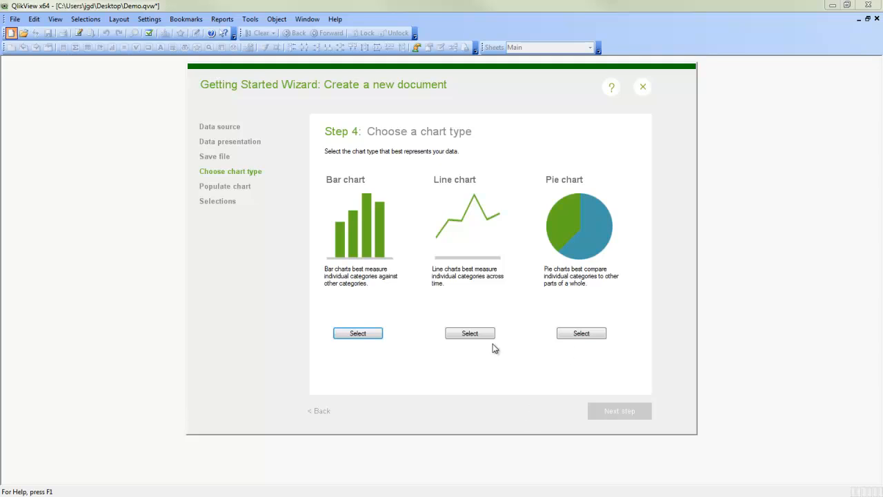
Add a line chart with ShipDate as dimension, summing Quantity
click(470, 333)
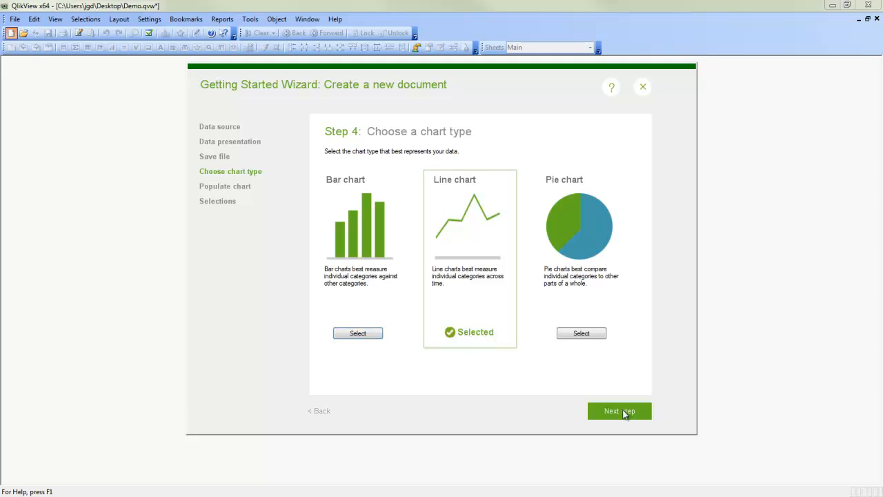
click(619, 410)
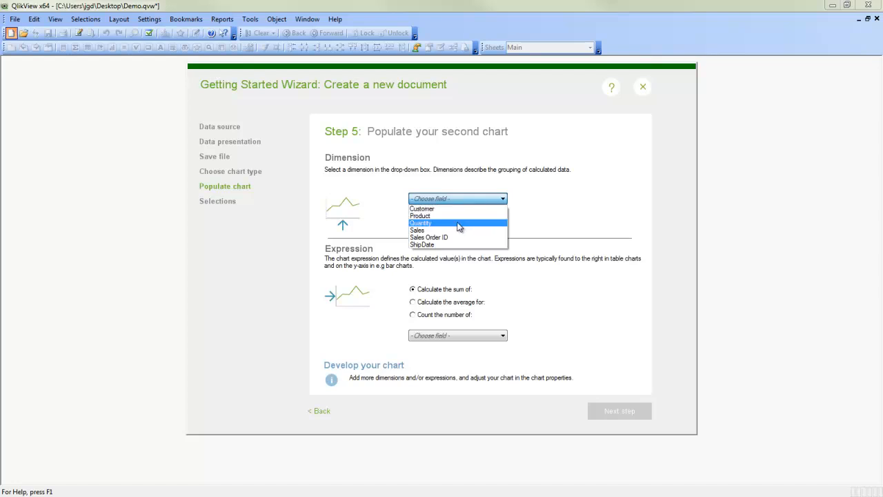
click(422, 244)
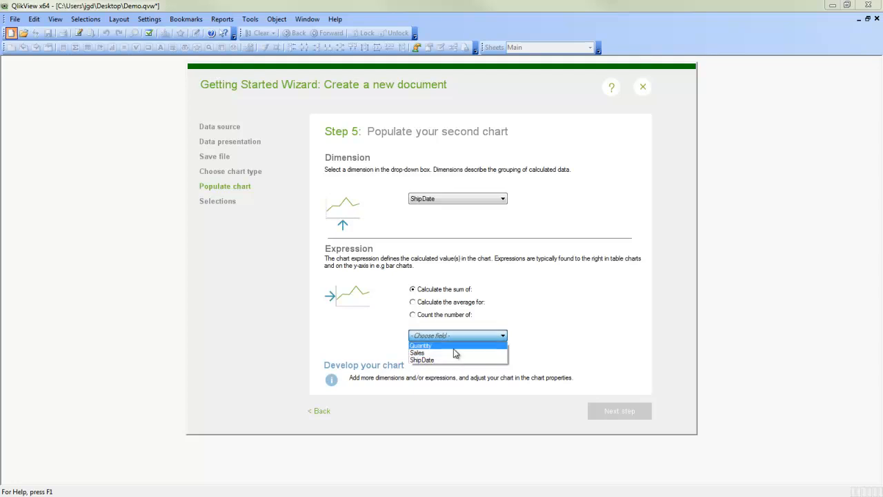
click(619, 411)
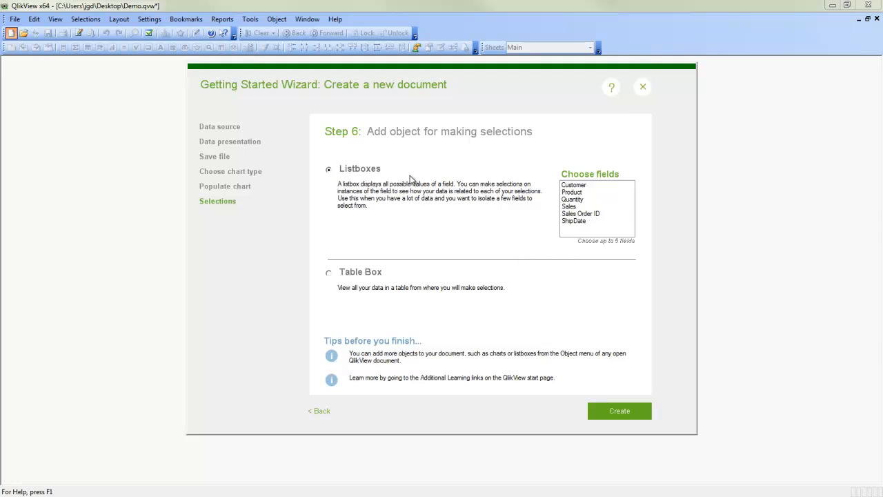
mouse_move(473, 189)
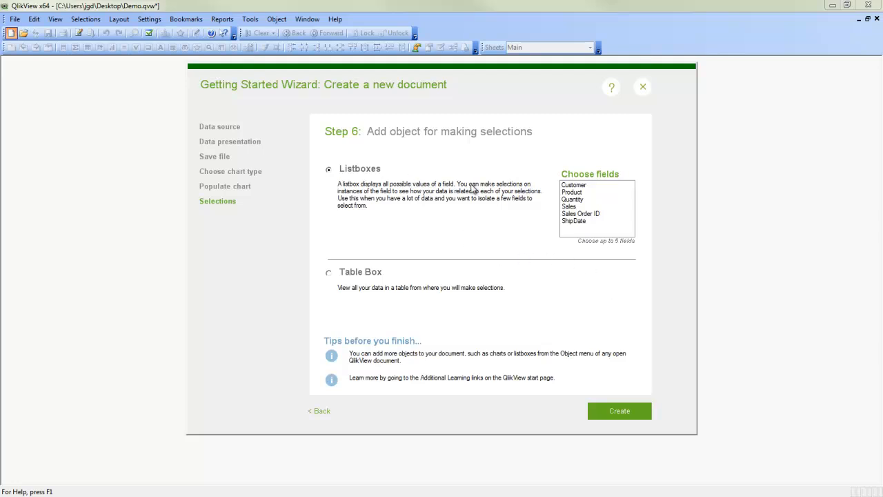
Add Customer, Sales Order ID and Product list boxes and create the sheet
click(574, 184)
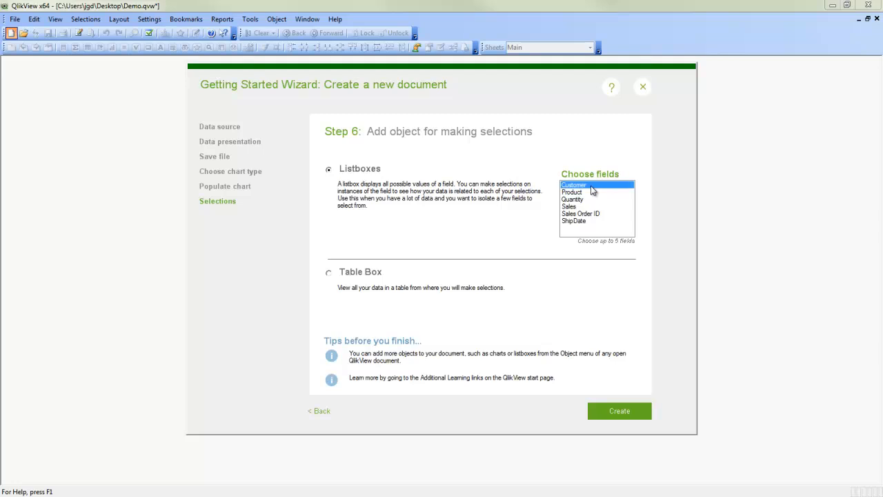
mouse_move(611, 219)
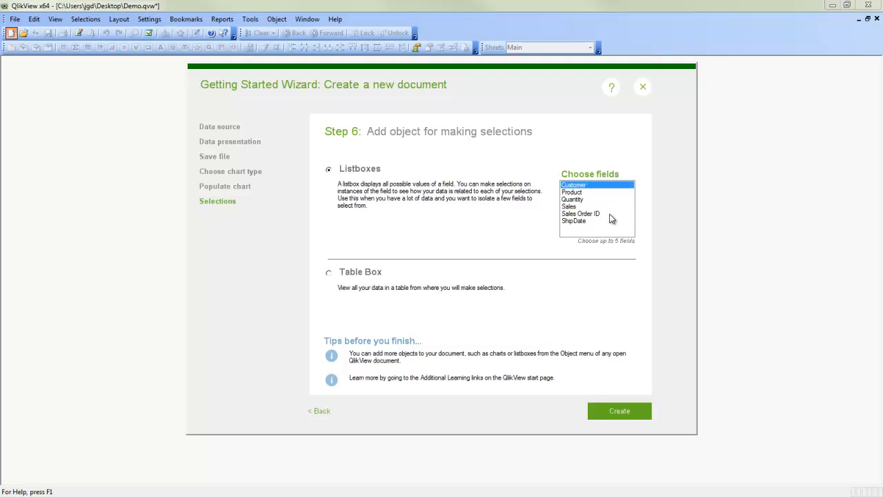
click(581, 214)
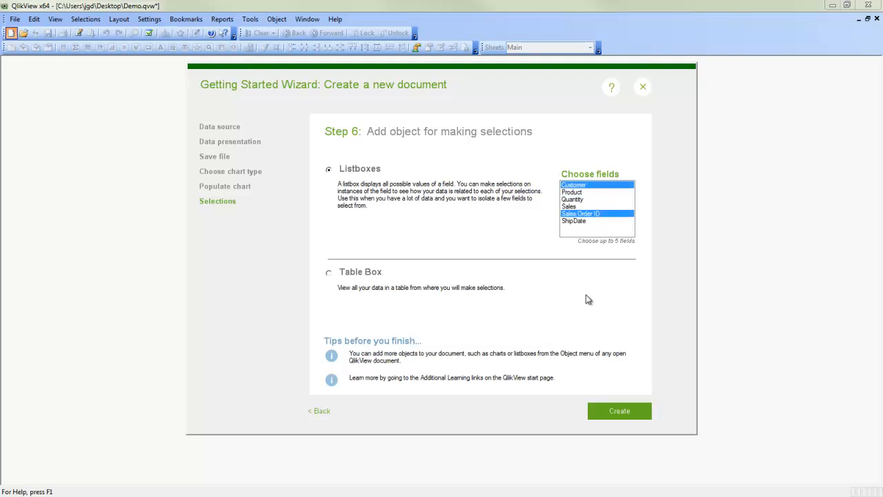
click(572, 192)
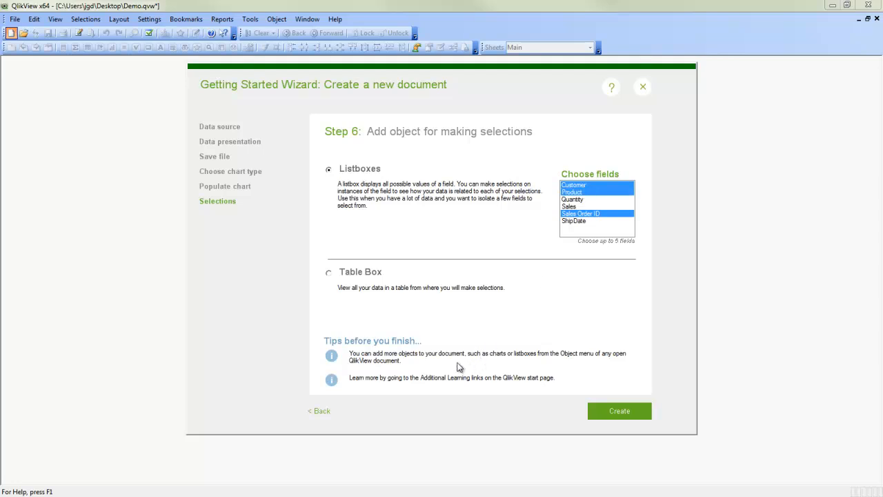
mouse_move(423, 298)
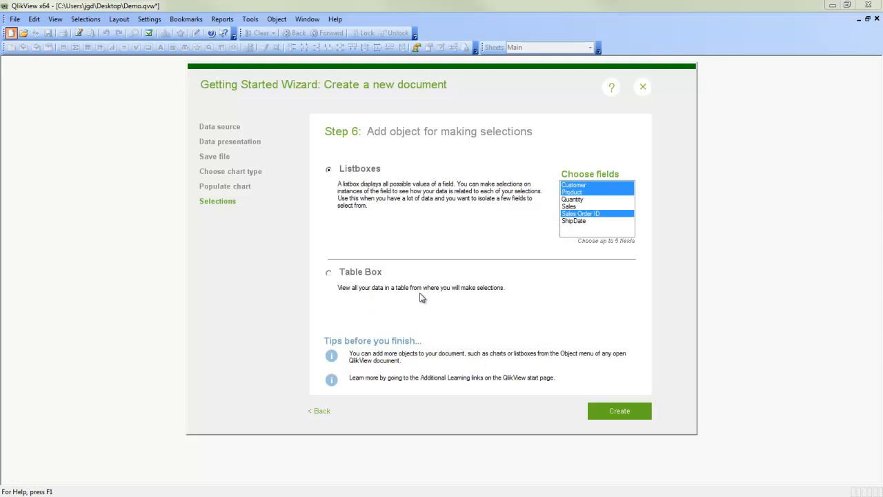
mouse_move(427, 316)
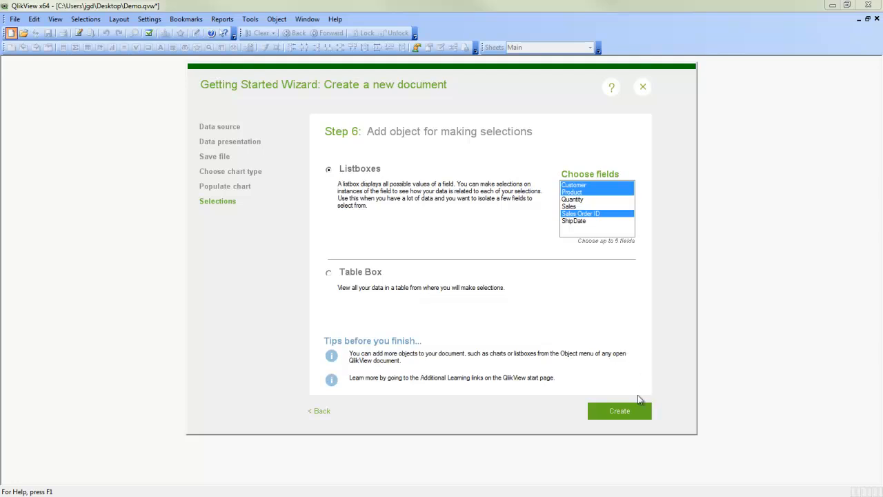
click(619, 410)
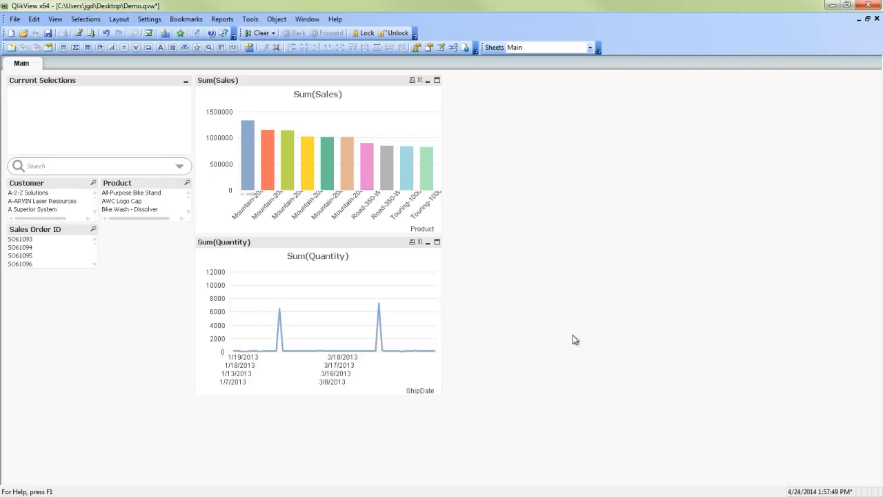
mouse_move(258, 210)
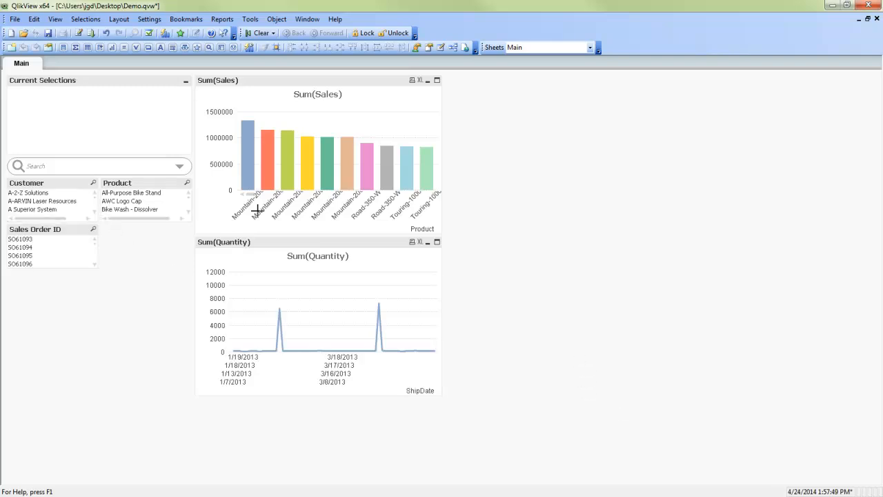
mouse_move(291, 314)
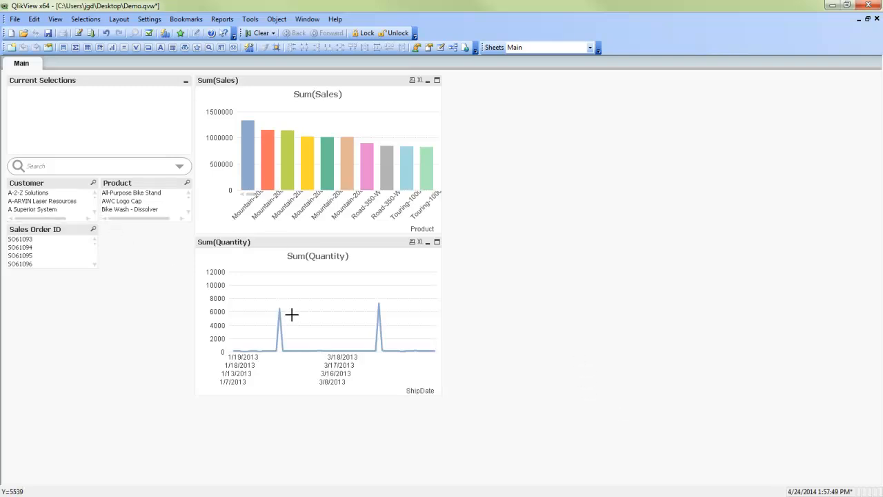
mouse_move(54, 266)
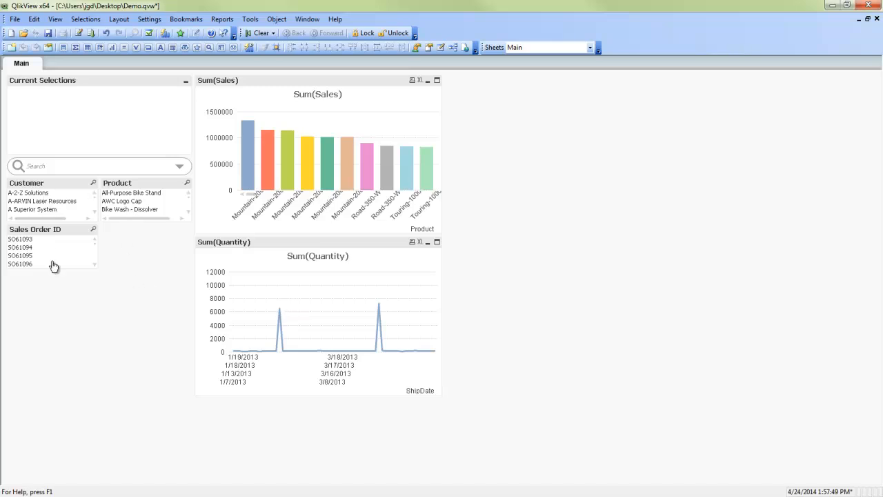
mouse_move(34, 254)
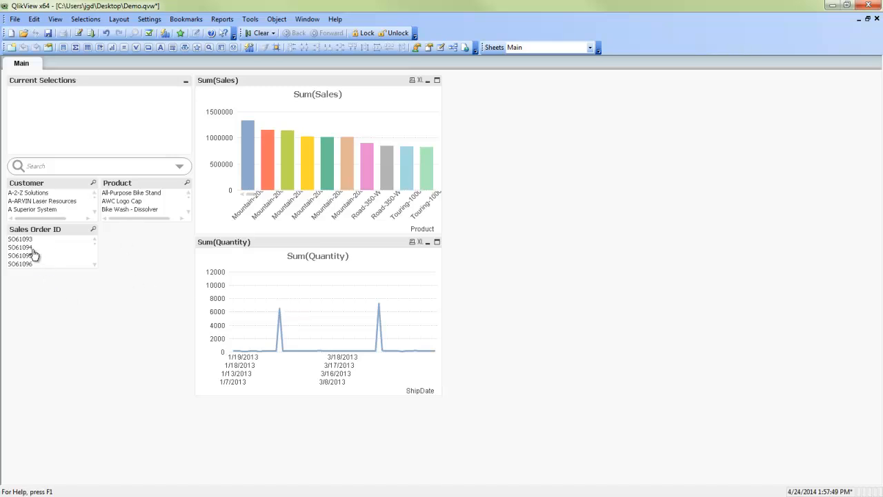
Select A&R Partners in the Customer list box to filter the charts
click(20, 248)
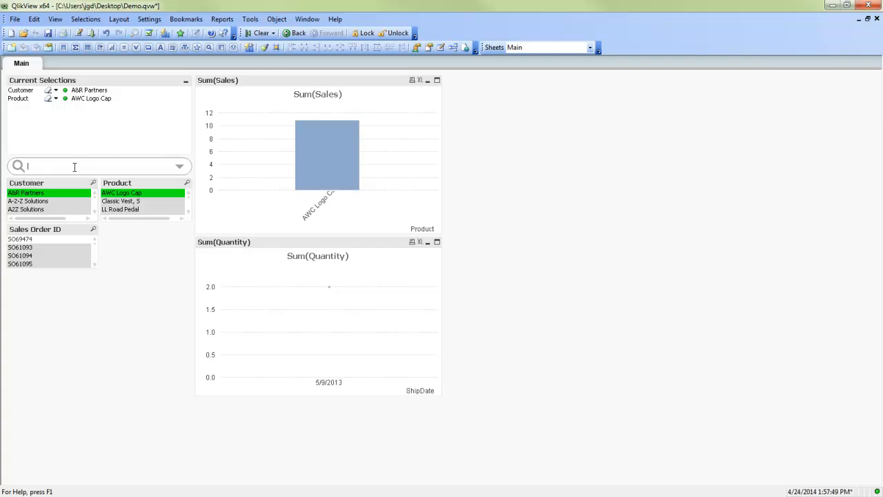
Search for 'pedal' and select the seven matching Pedal products
text(p)
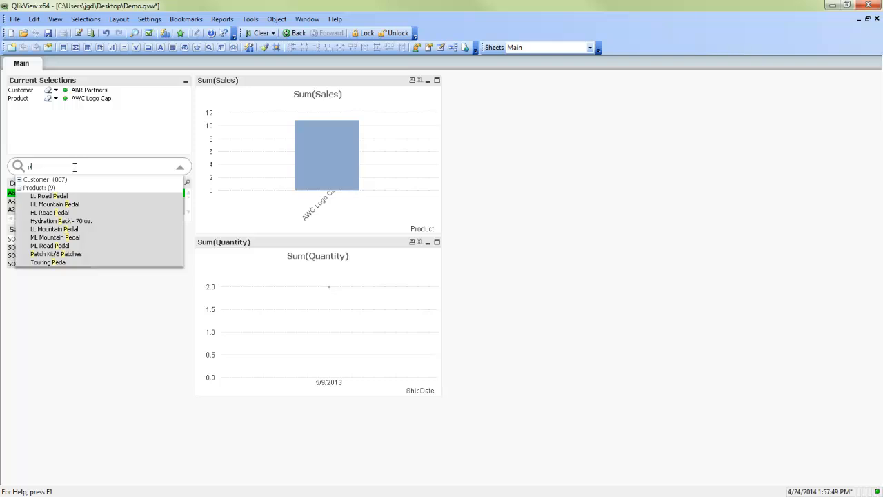
text(pedal)
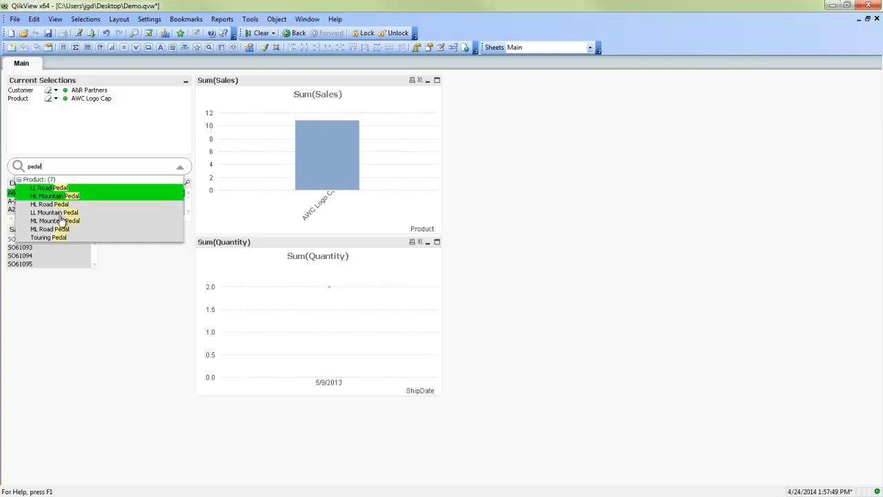
click(48, 188)
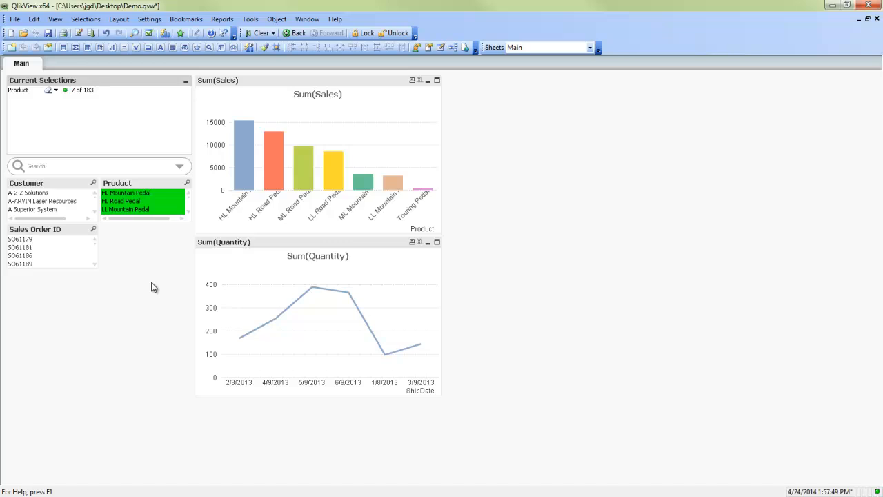
mouse_move(153, 289)
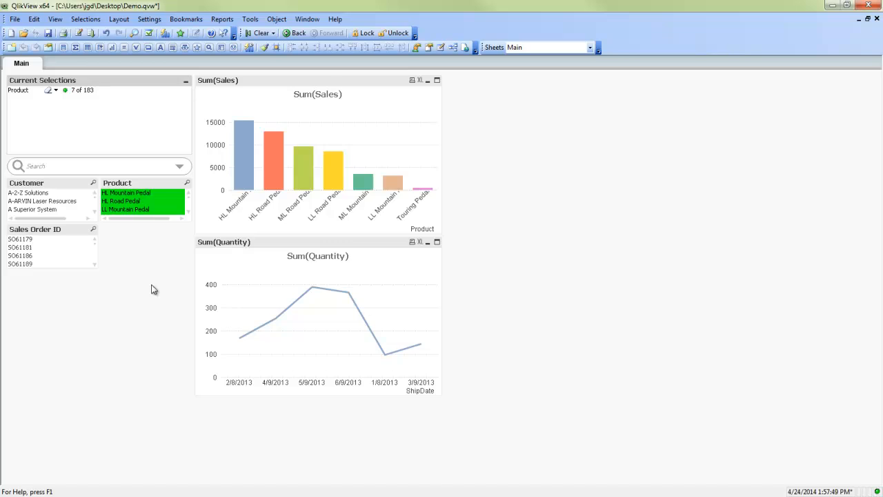
click(14, 19)
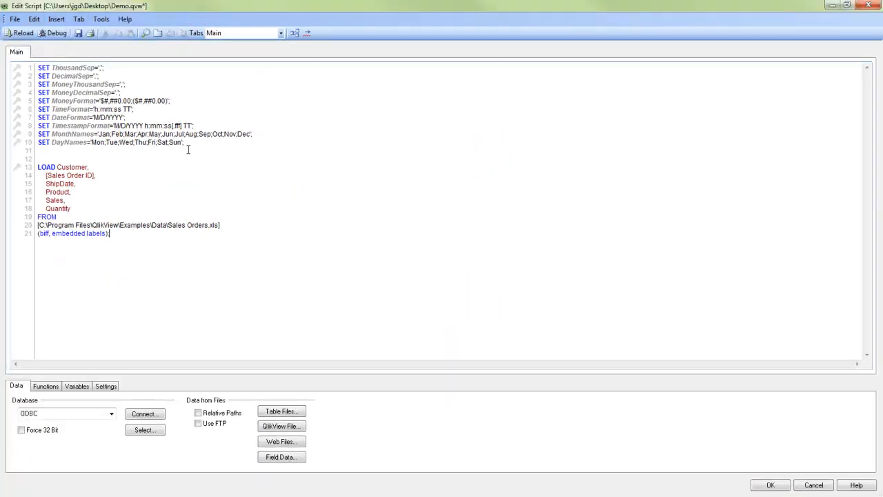
View the LOAD of Customer, Sales Order ID, ShipDate, Product, Sales, Quantity from Sales Orders.xls
click(129, 233)
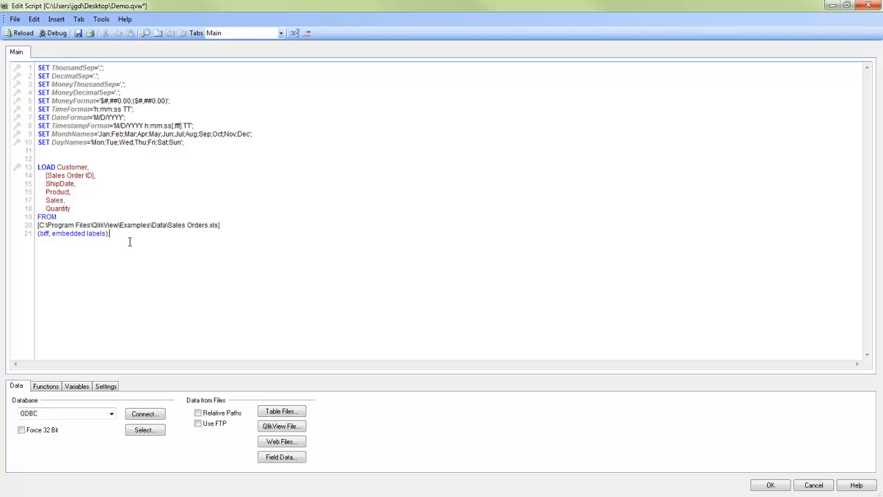
mouse_move(790, 428)
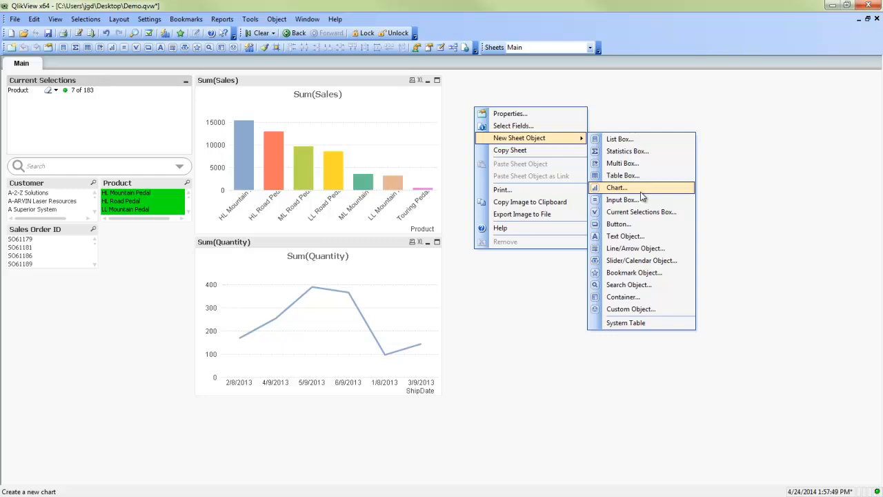
mouse_move(728, 197)
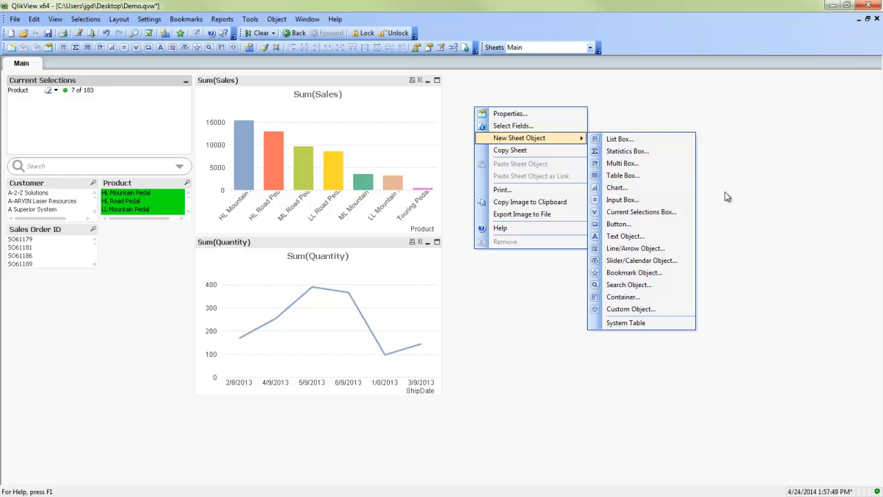